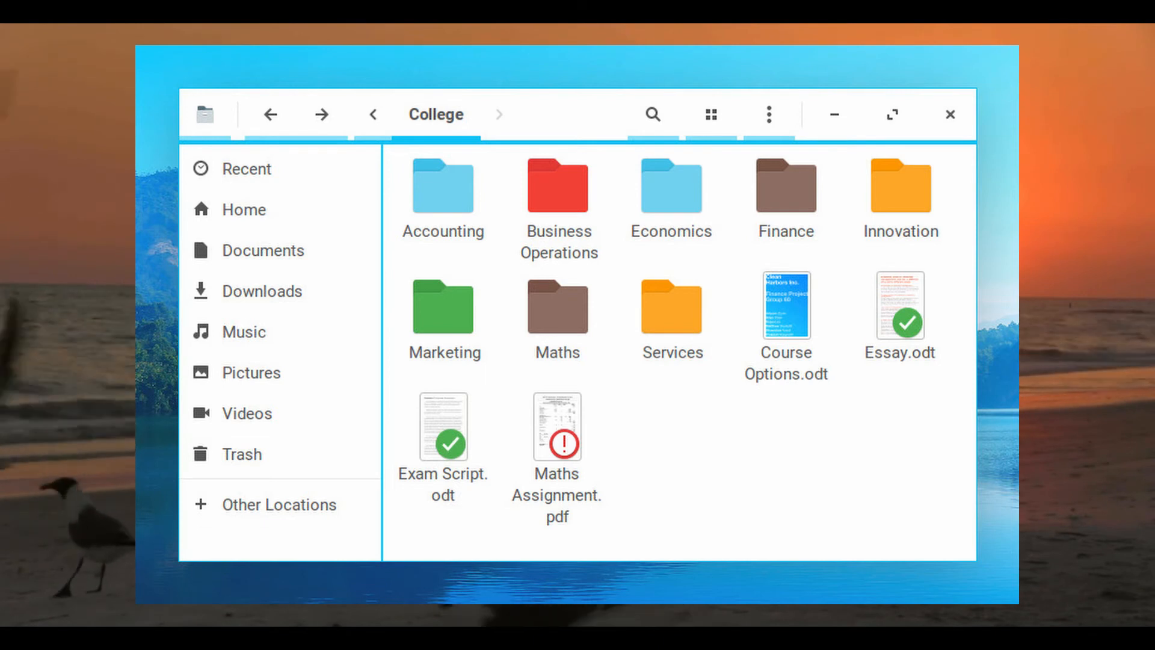
- Open Essay.odt from the College folder so the Frederick Taylor essay loads in LibreOffice Writer
double_click(900, 304)
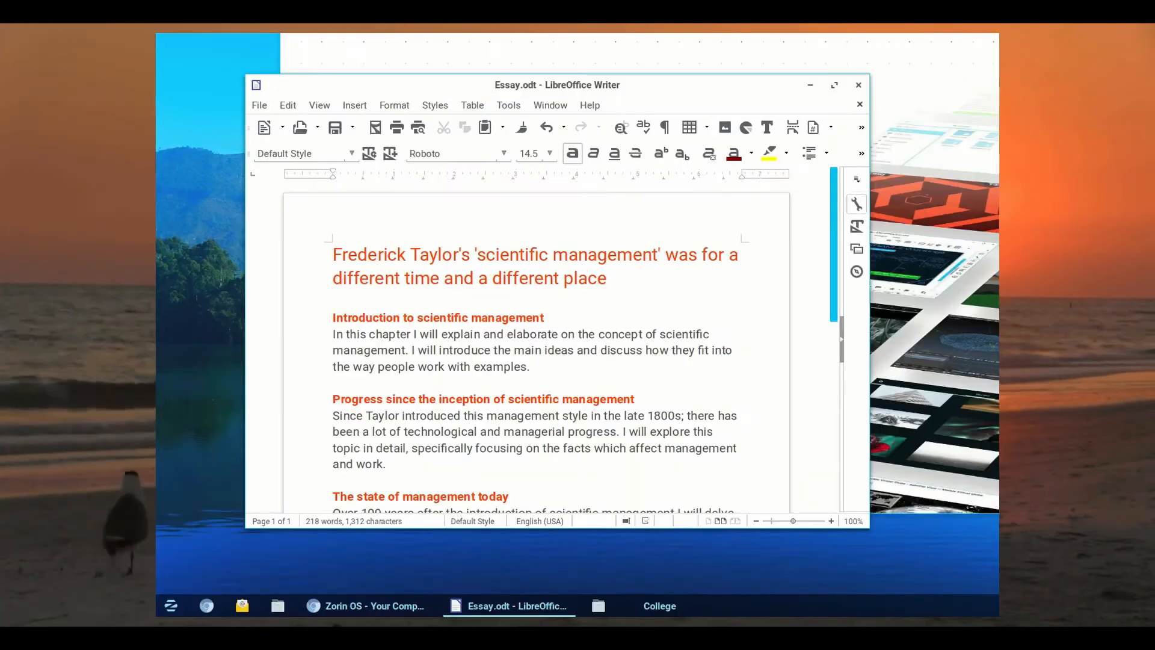